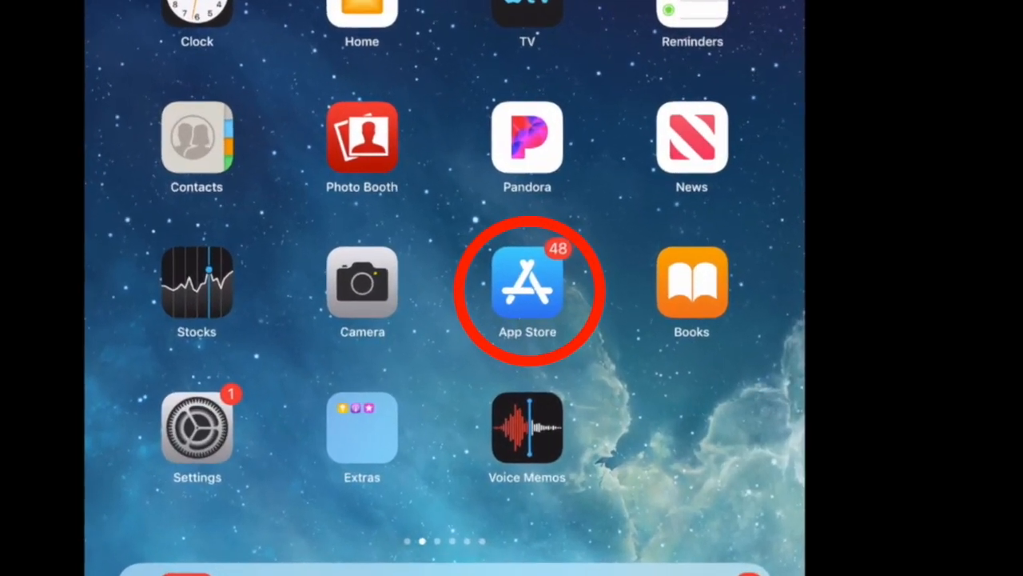
Search the App Store for 'Eye movement training' and pick the suggestion.
click(526, 284)
text(E)
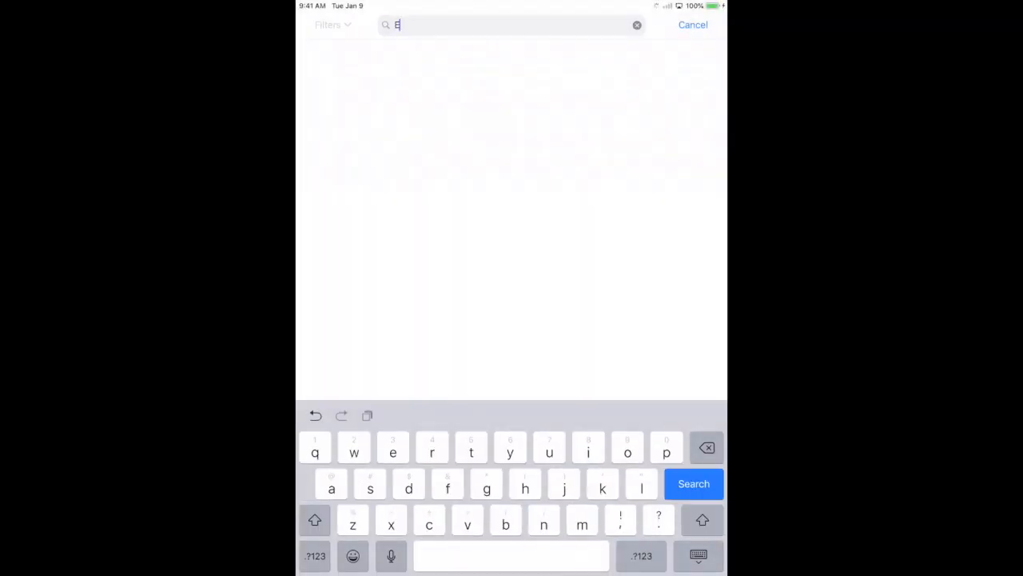
text(ye movement trai)
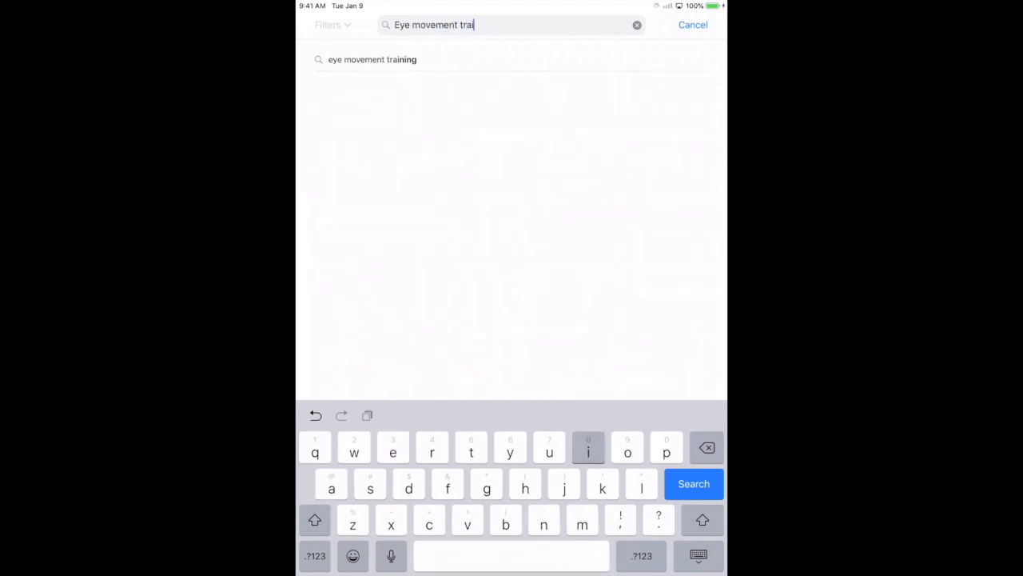
click(693, 483)
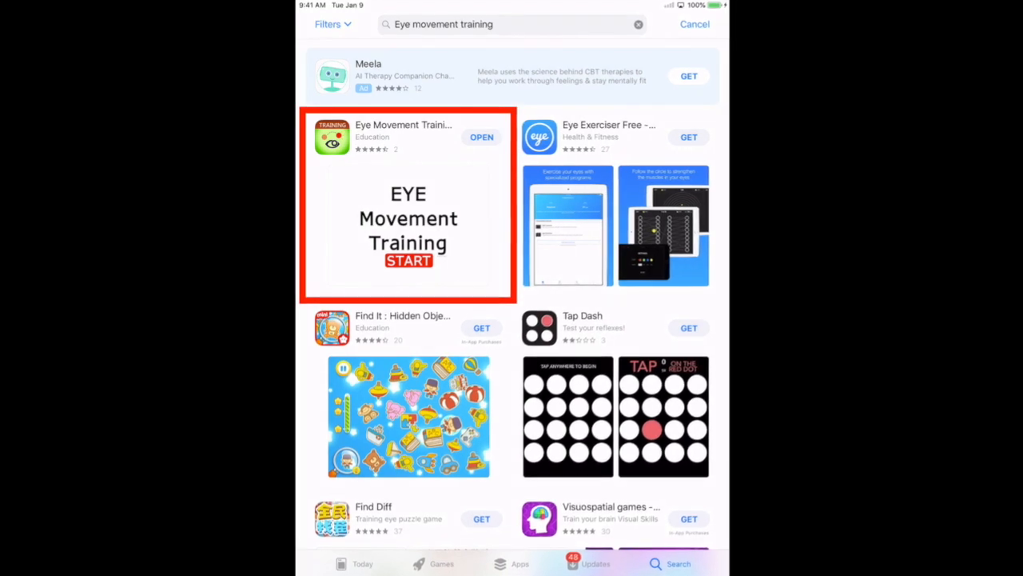
Scroll the results and return to the home screen showing the EyeMove icon.
scroll(up, 3)
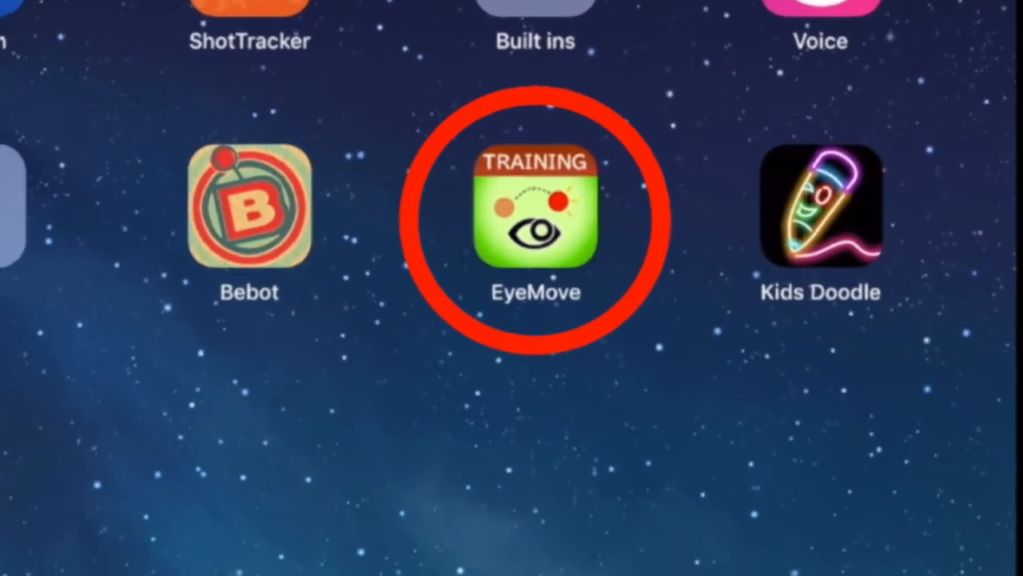
Launch EyeMove and show its options panel.
click(536, 212)
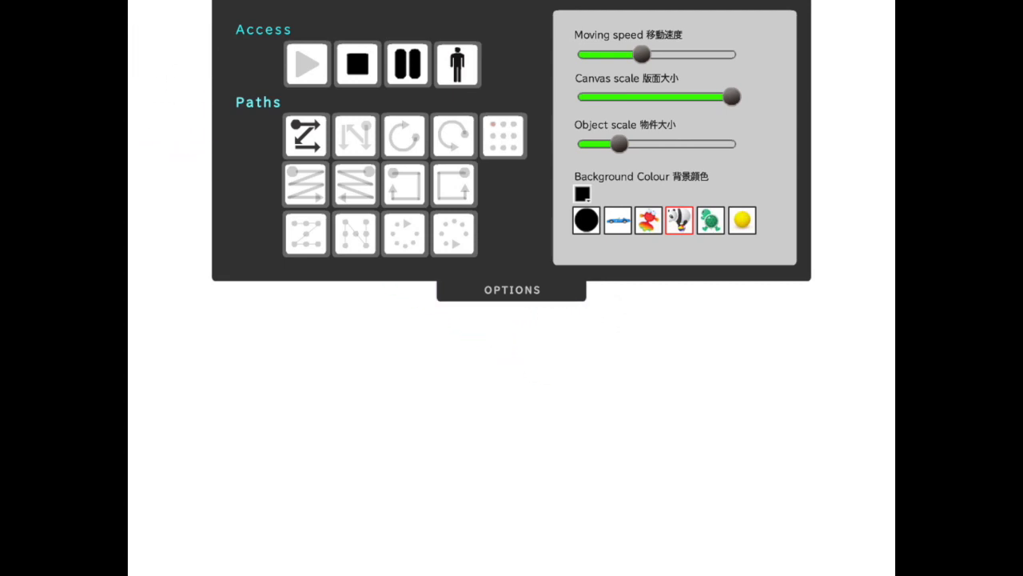
Enlarge the panda with Object scale, shrink it back, and preview.
drag(619, 144, 734, 144)
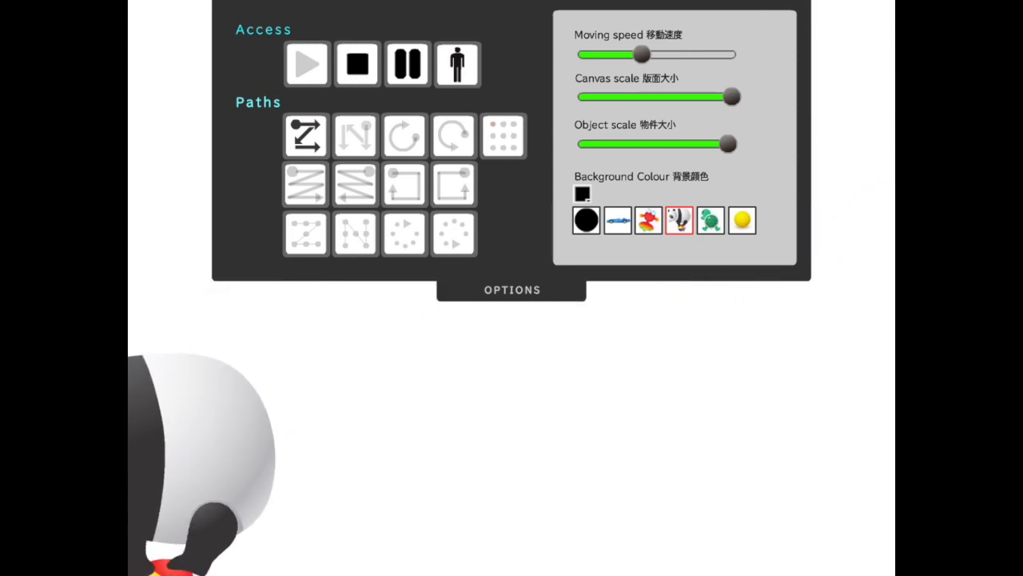
drag(724, 144, 635, 144)
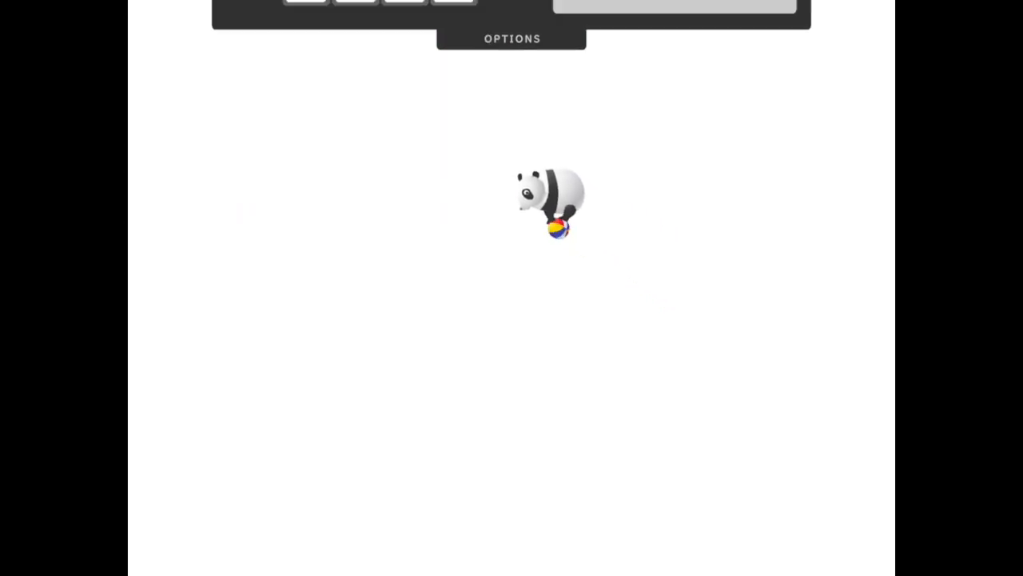
click(512, 38)
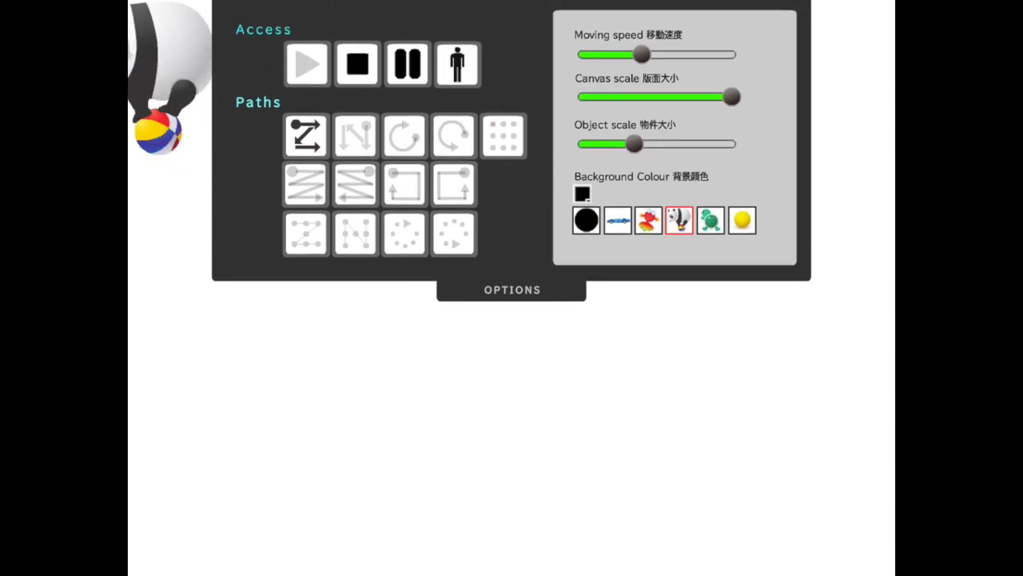
click(512, 289)
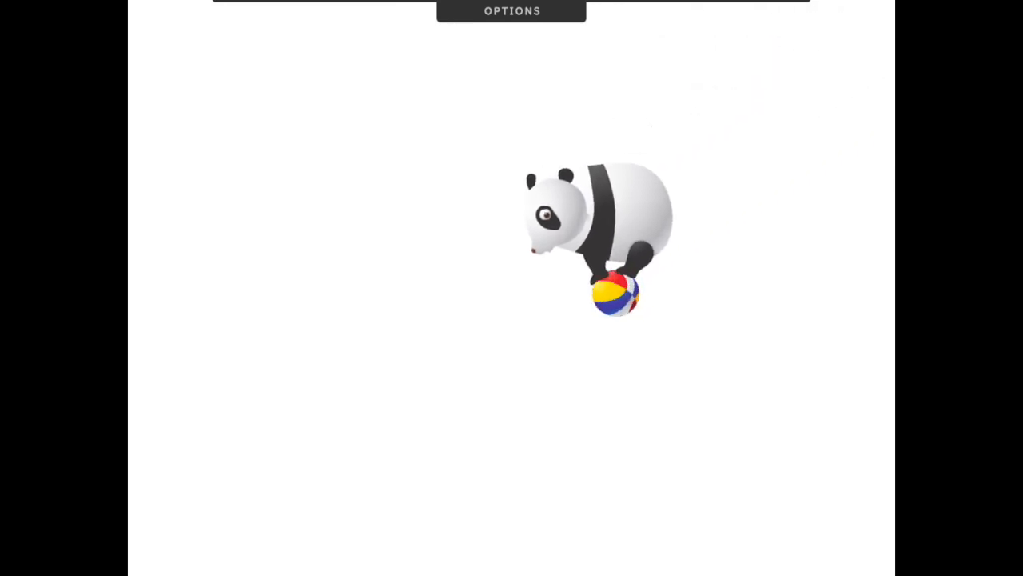
click(512, 11)
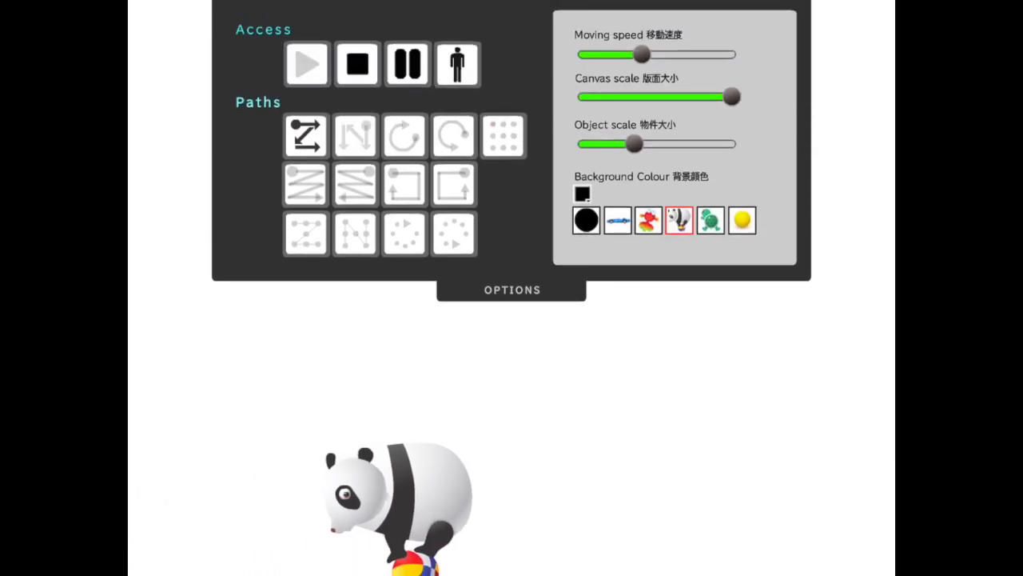
Set Canvas scale to about half and Moving speed to maximum.
drag(731, 96, 640, 96)
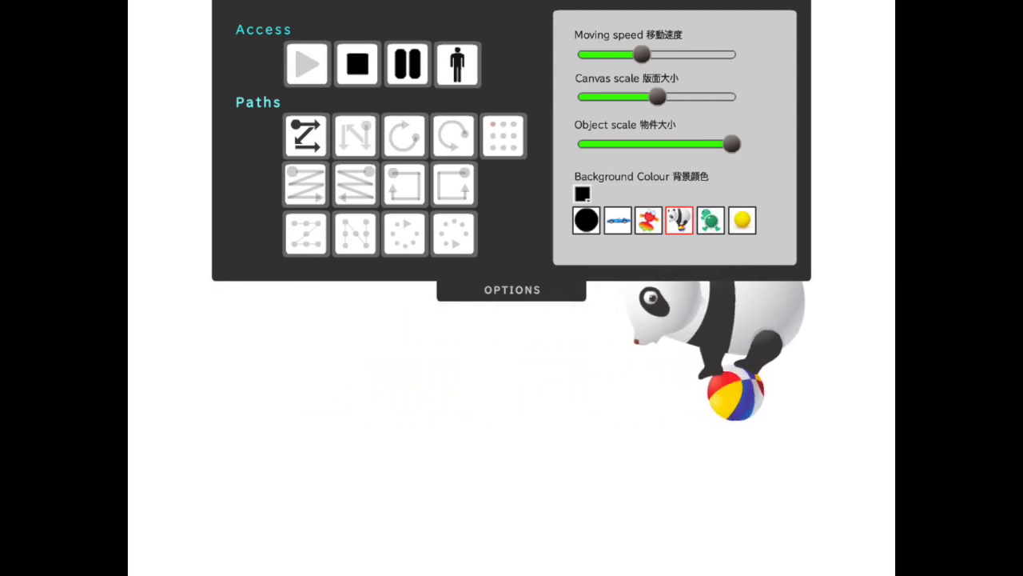
drag(644, 55, 731, 55)
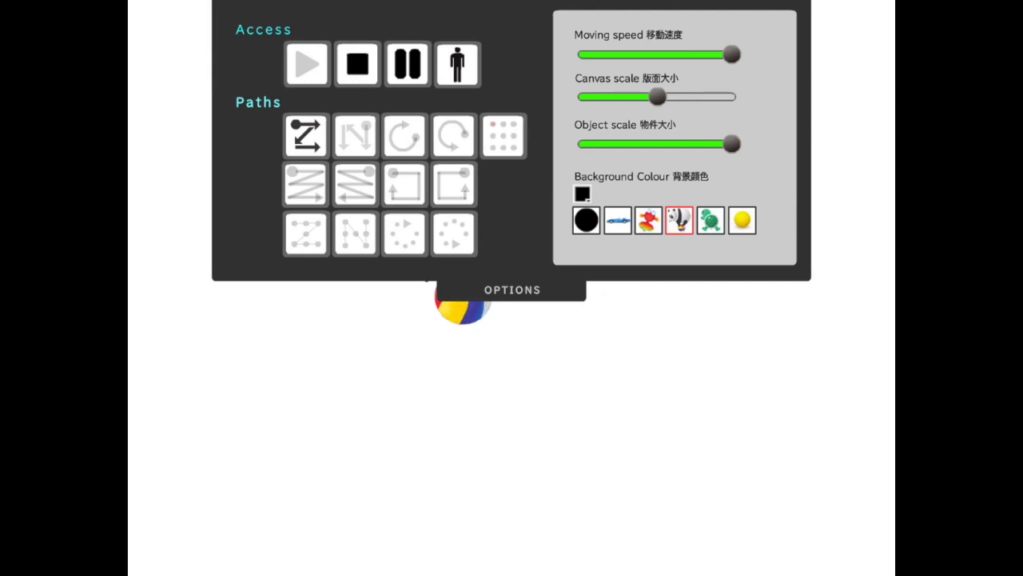
Lower Moving speed to about a third, previewing the panda between changes.
click(511, 290)
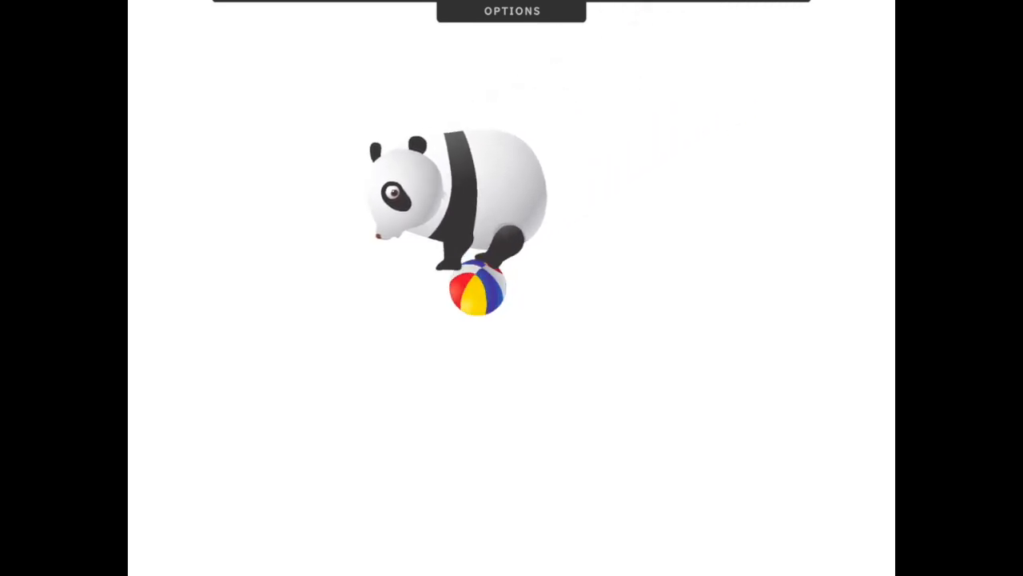
click(511, 11)
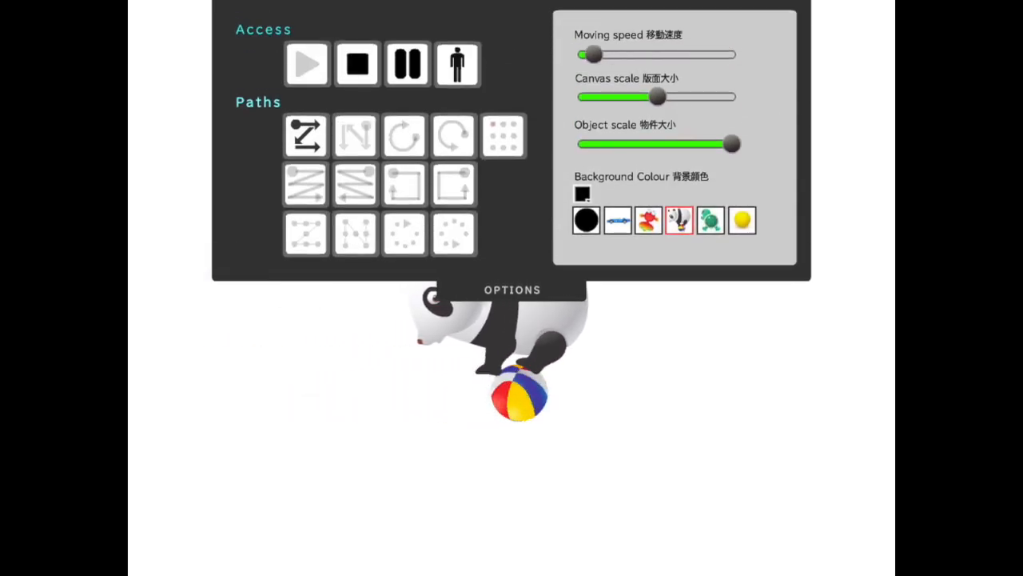
click(512, 290)
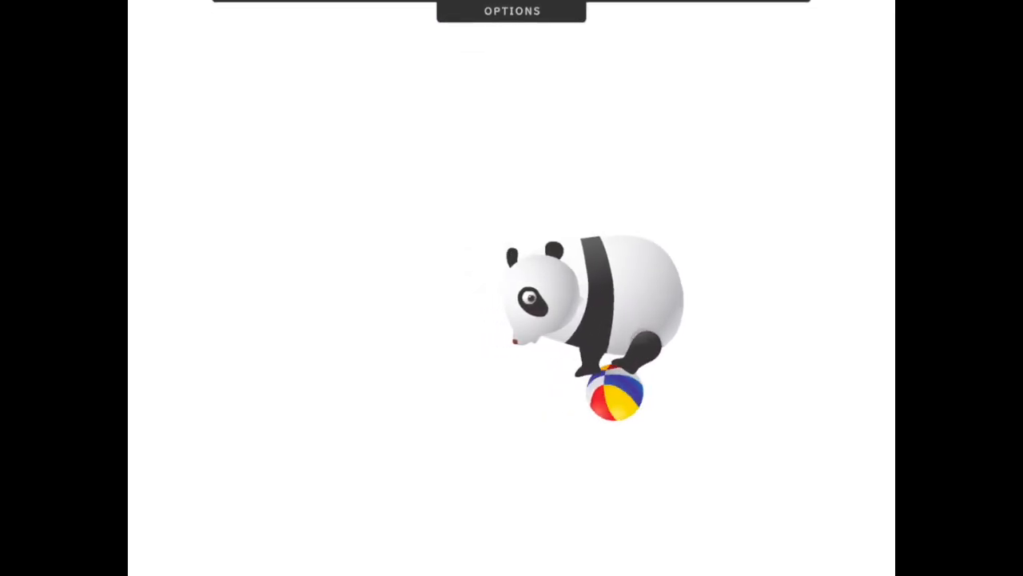
click(512, 11)
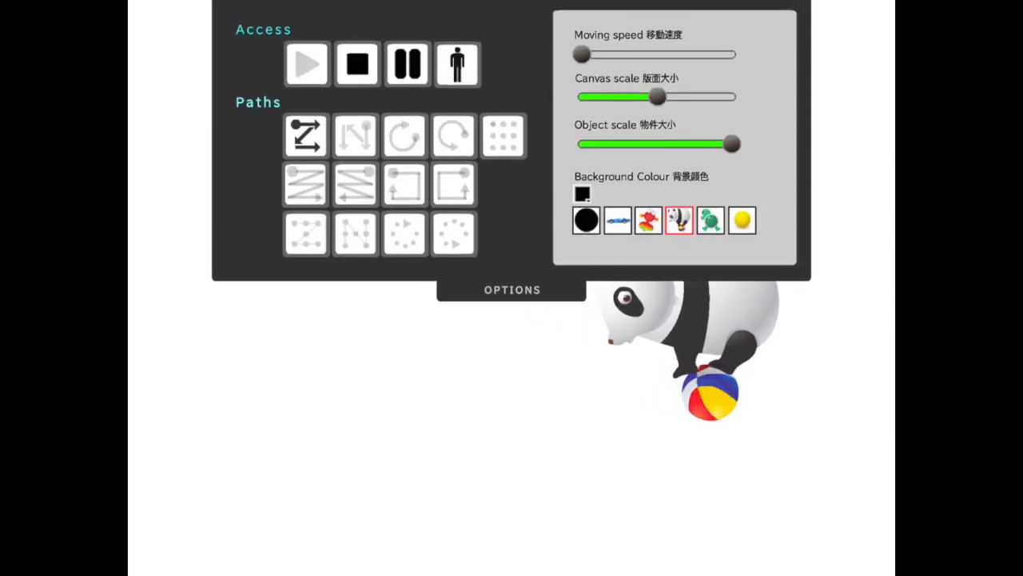
click(511, 289)
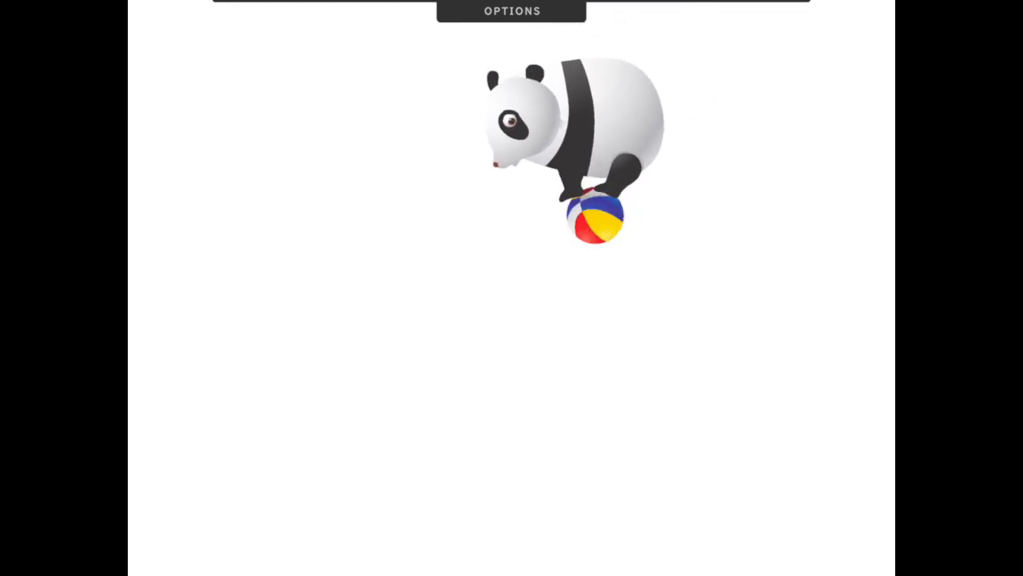
click(512, 11)
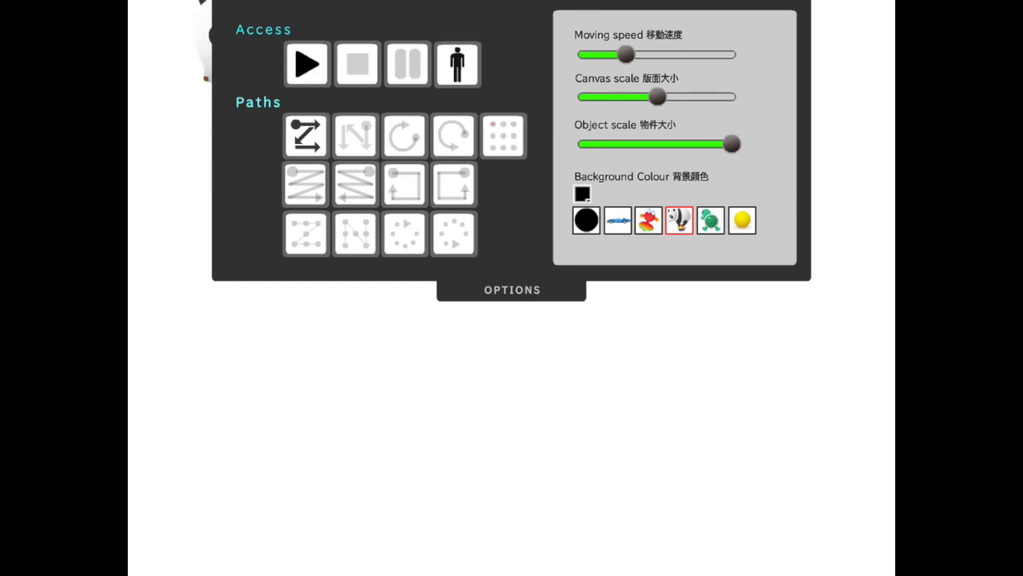
Toggle Access figure on and off, then play the panda on the zigzag path.
click(357, 64)
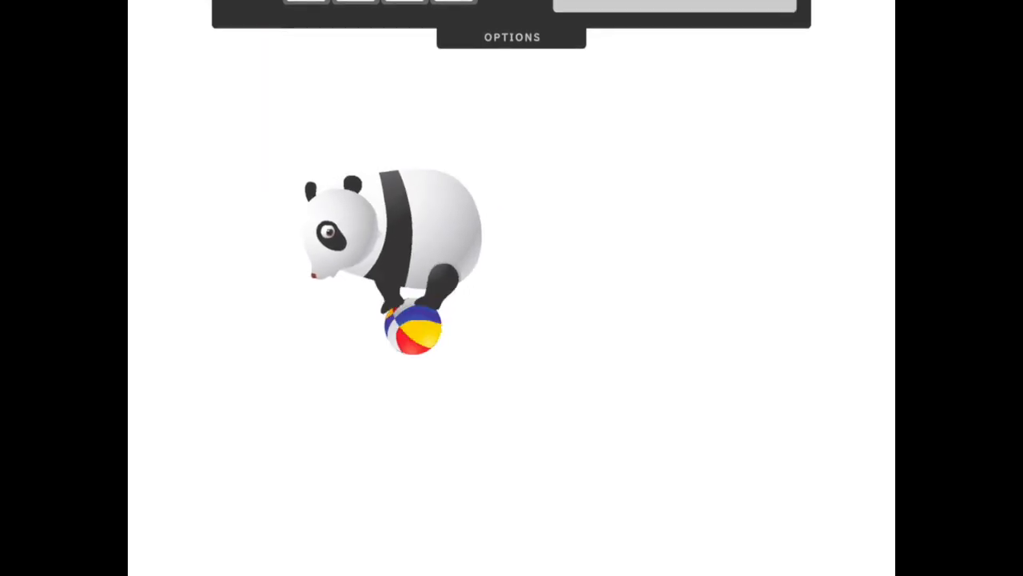
click(511, 37)
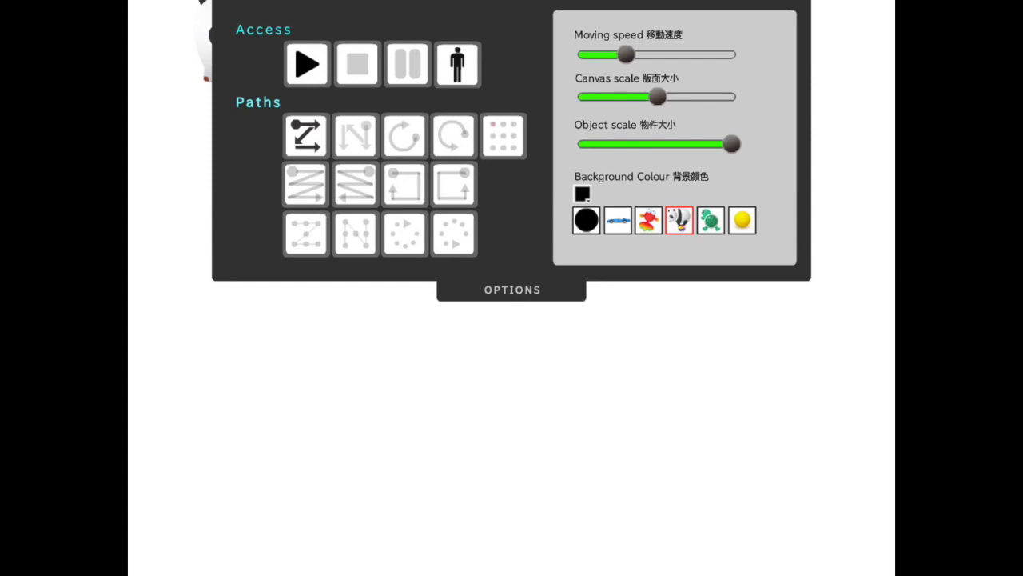
click(456, 64)
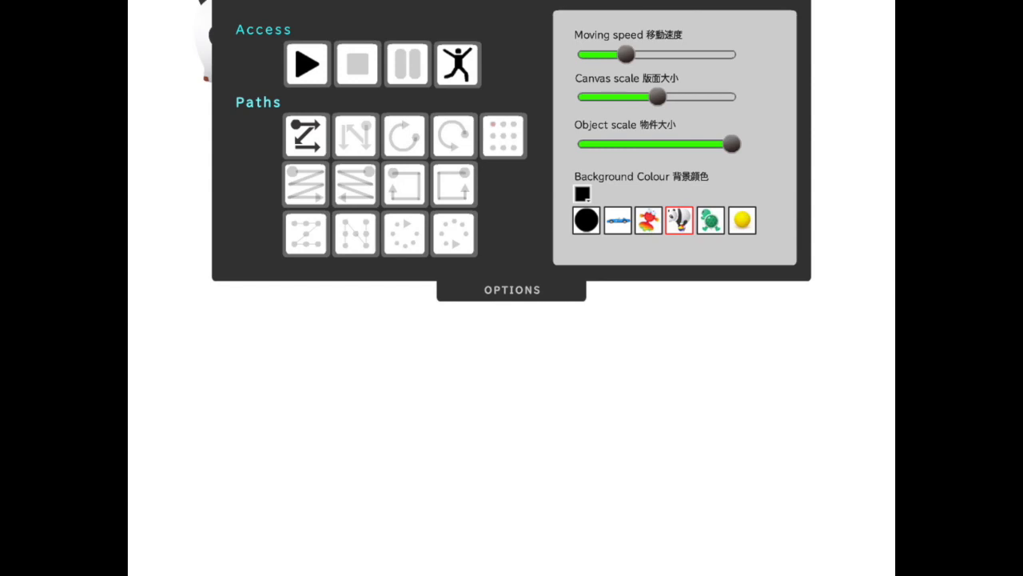
click(457, 64)
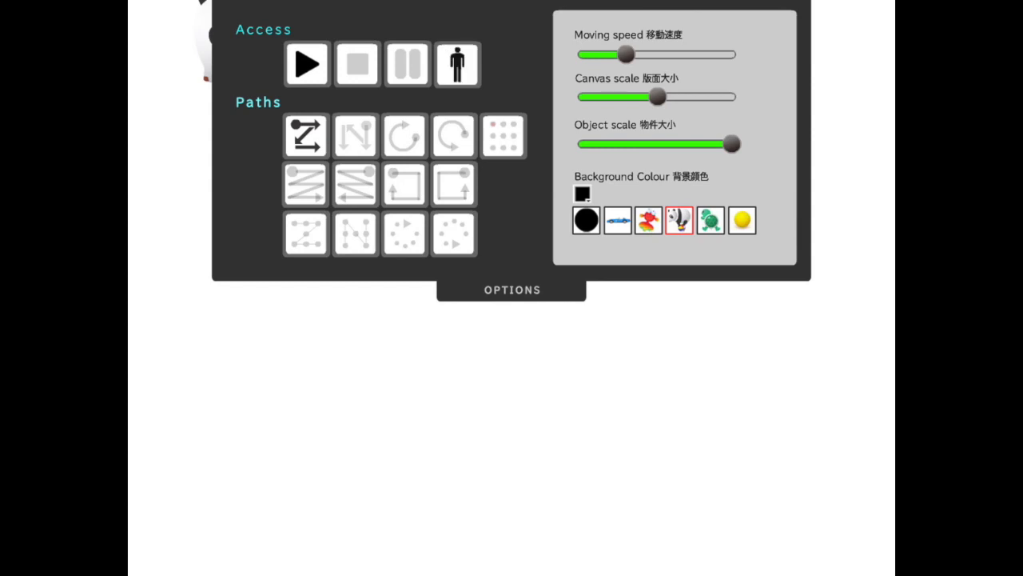
click(457, 64)
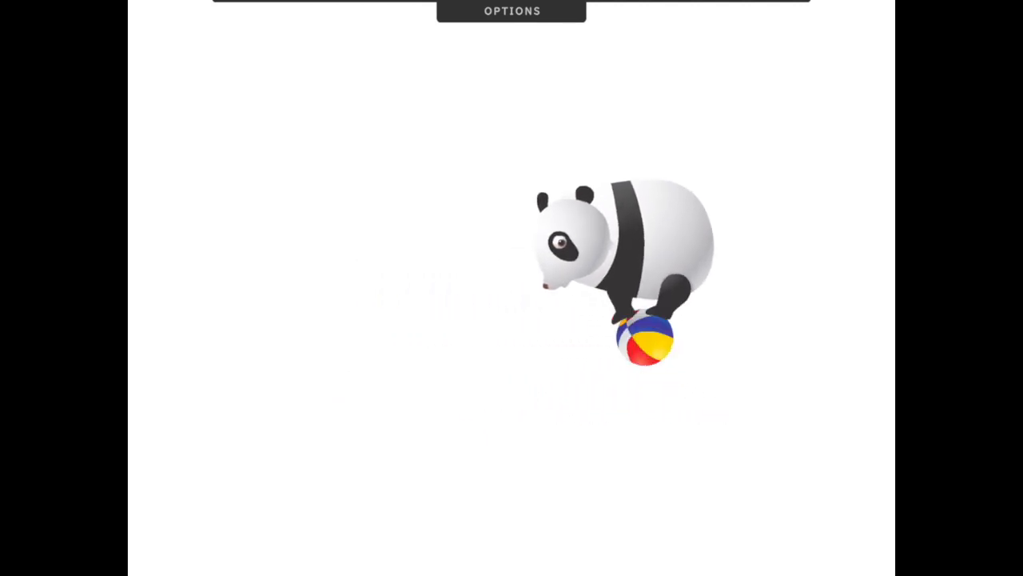
Choose the circular dotted path under Paths and hide the options.
click(511, 11)
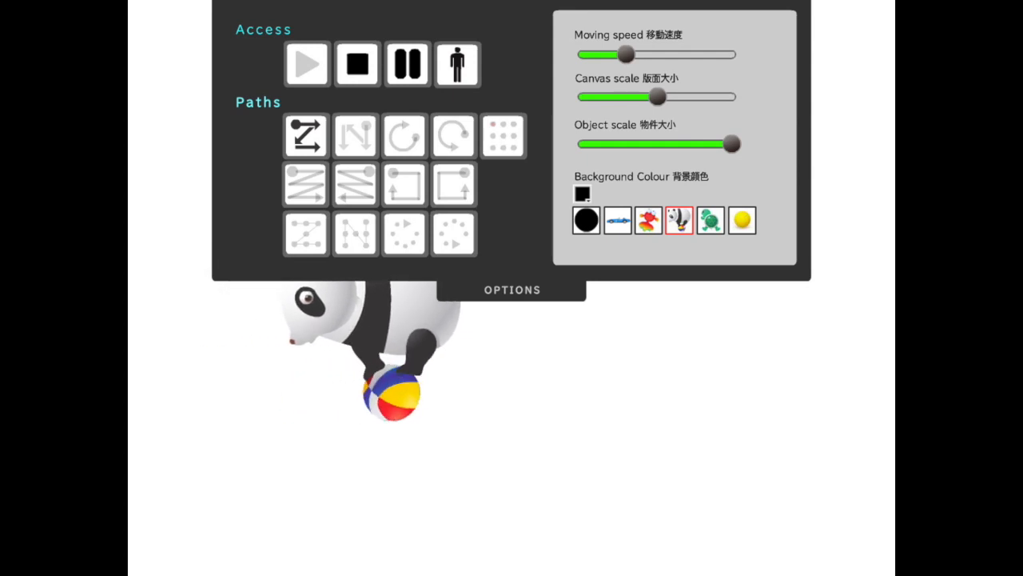
click(355, 184)
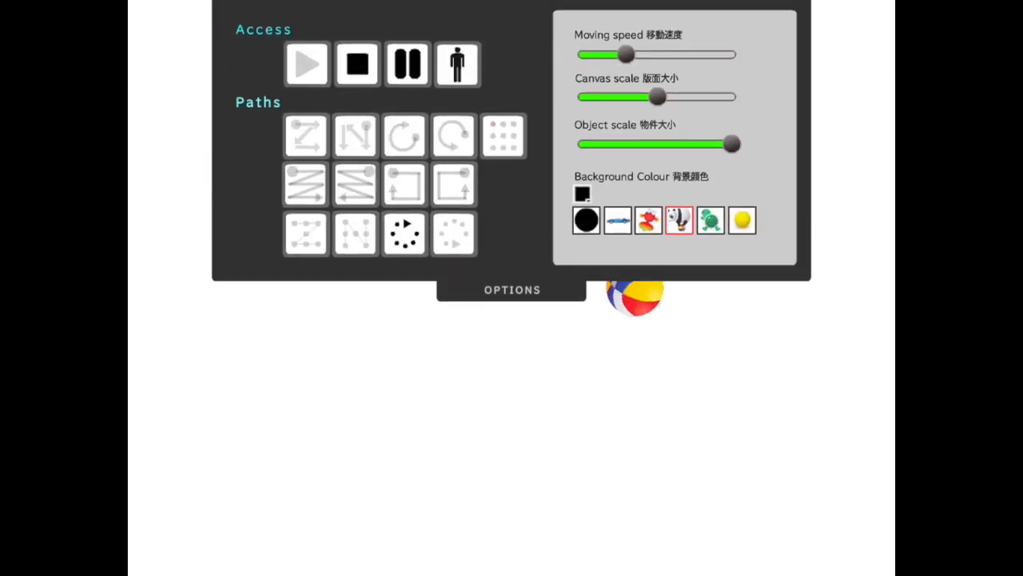
click(511, 289)
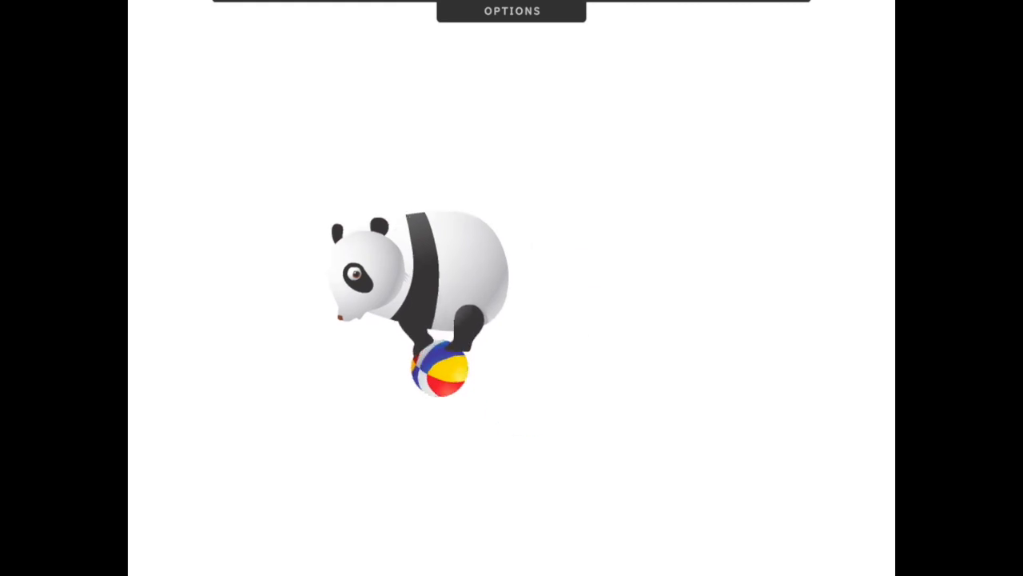
Cycle the target through turtle, volleyball, goldfish and blue car, then show options.
click(511, 11)
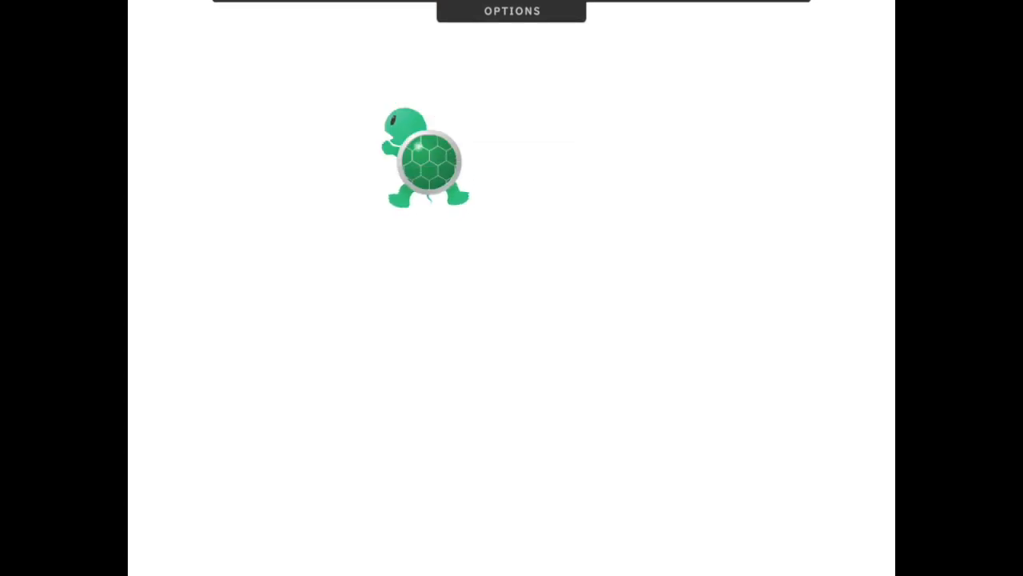
click(511, 12)
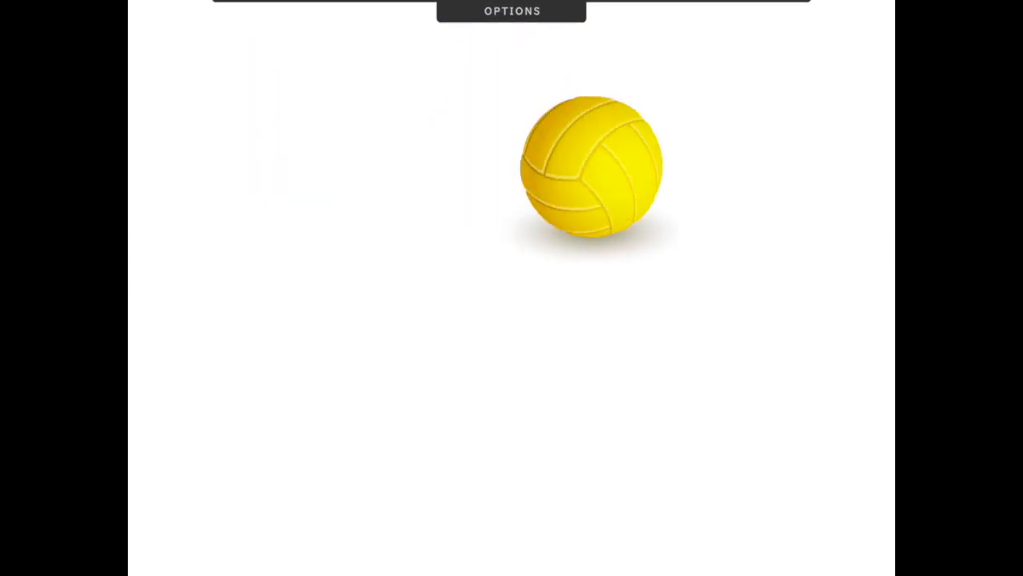
click(512, 11)
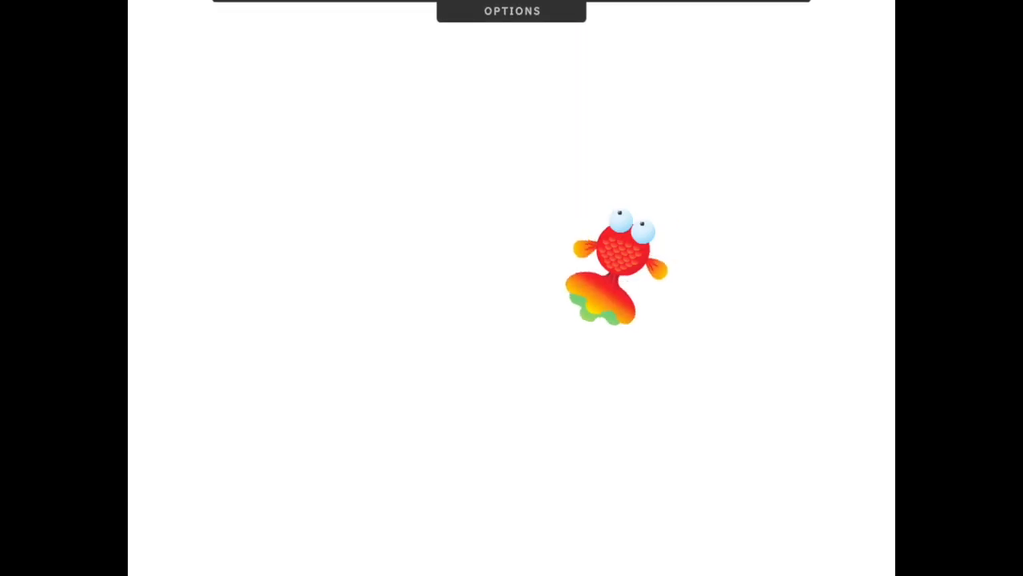
click(512, 11)
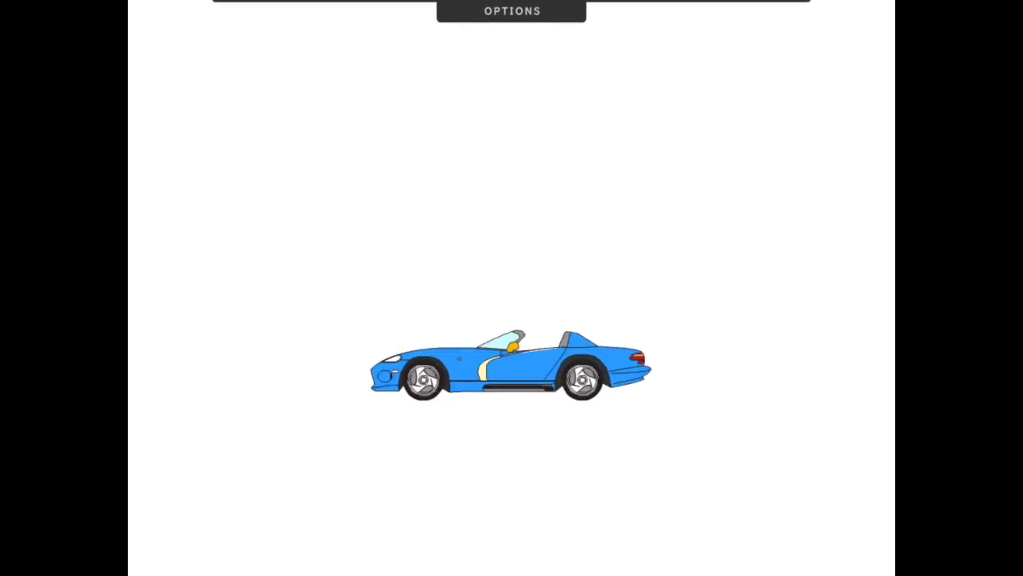
click(512, 11)
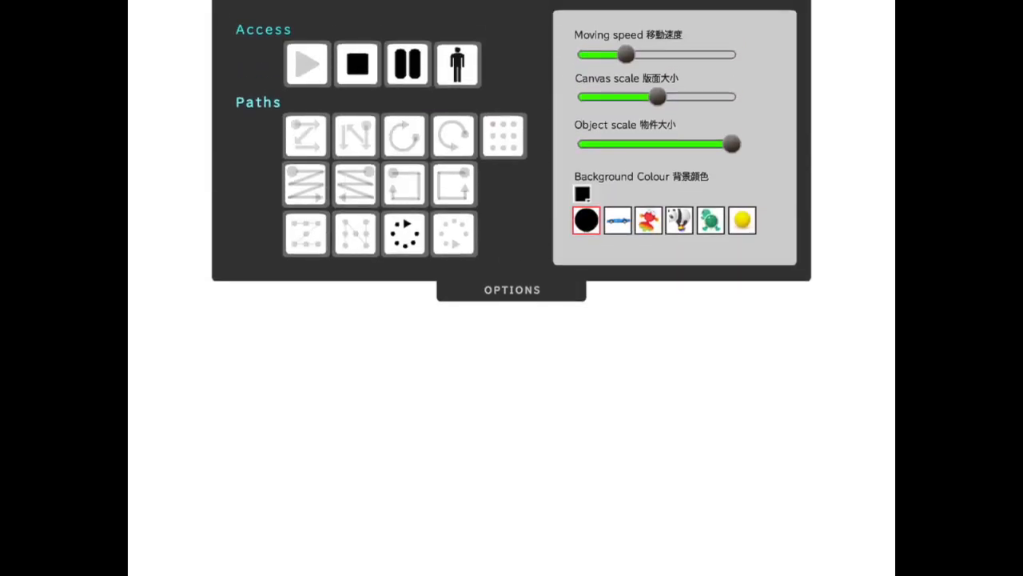
Set the background colour to red, then to yellow.
click(583, 194)
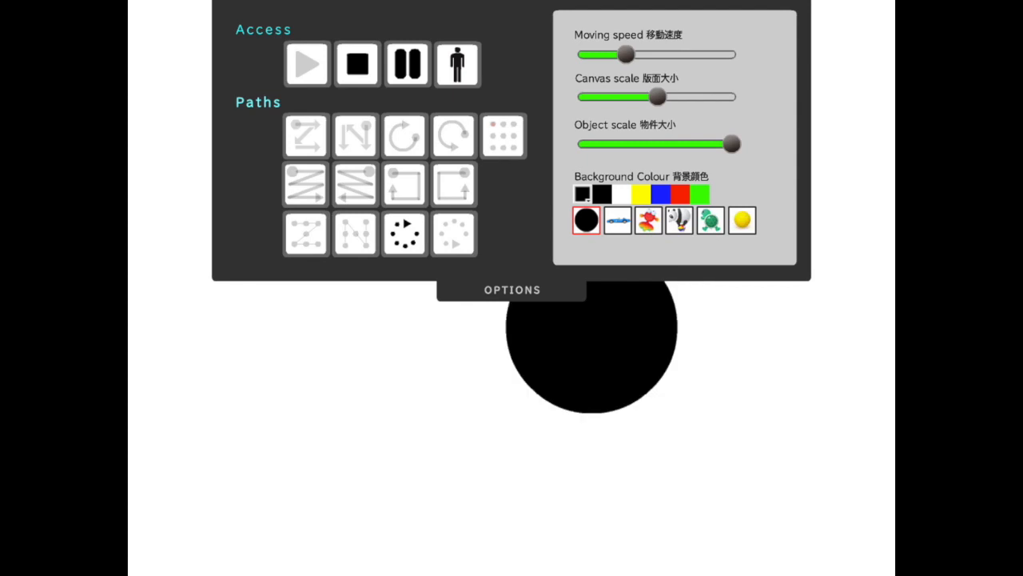
click(681, 193)
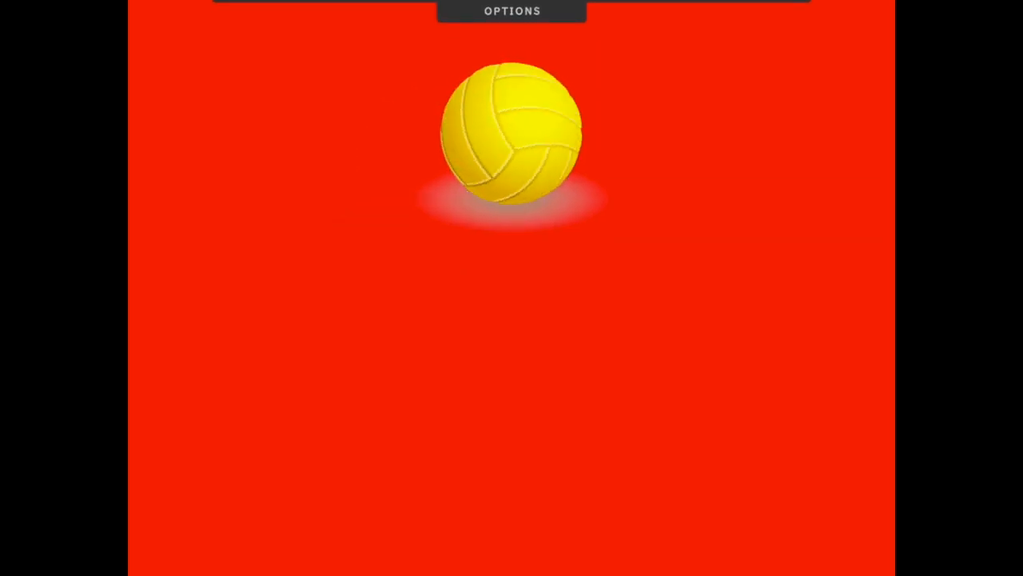
click(512, 12)
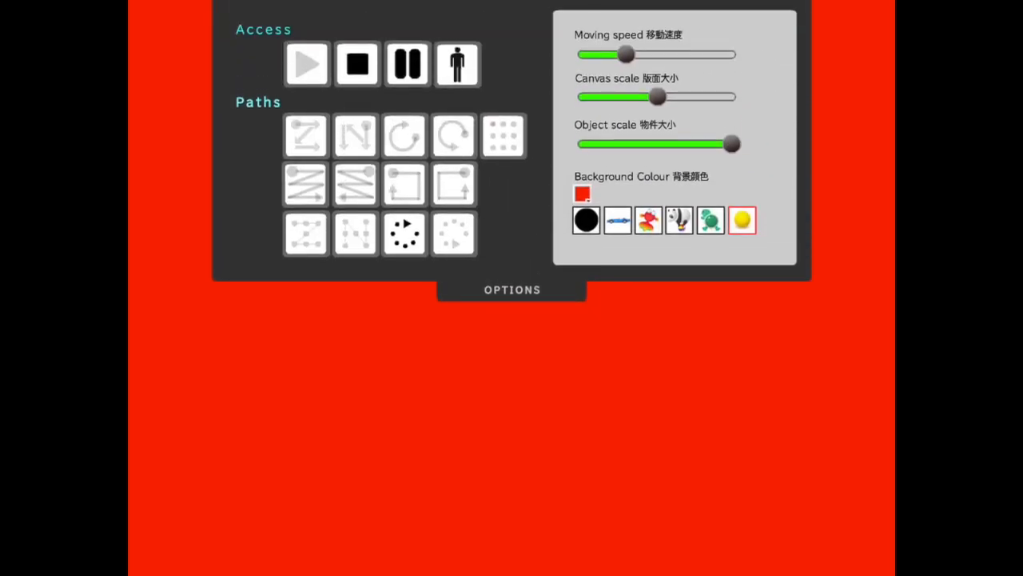
click(741, 220)
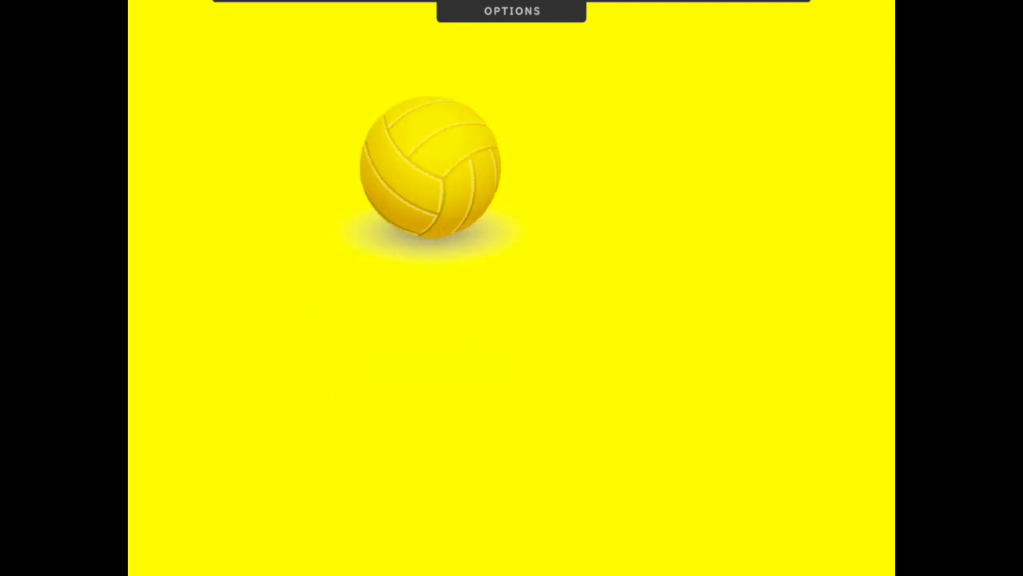
click(512, 10)
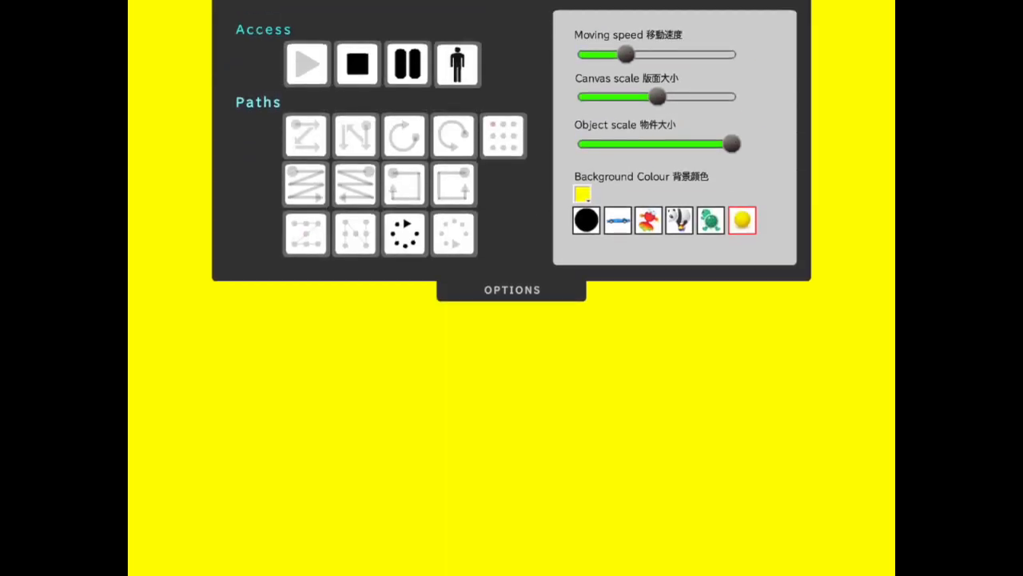
Switch the background to black, then hide the options panel to watch the blue car.
click(586, 219)
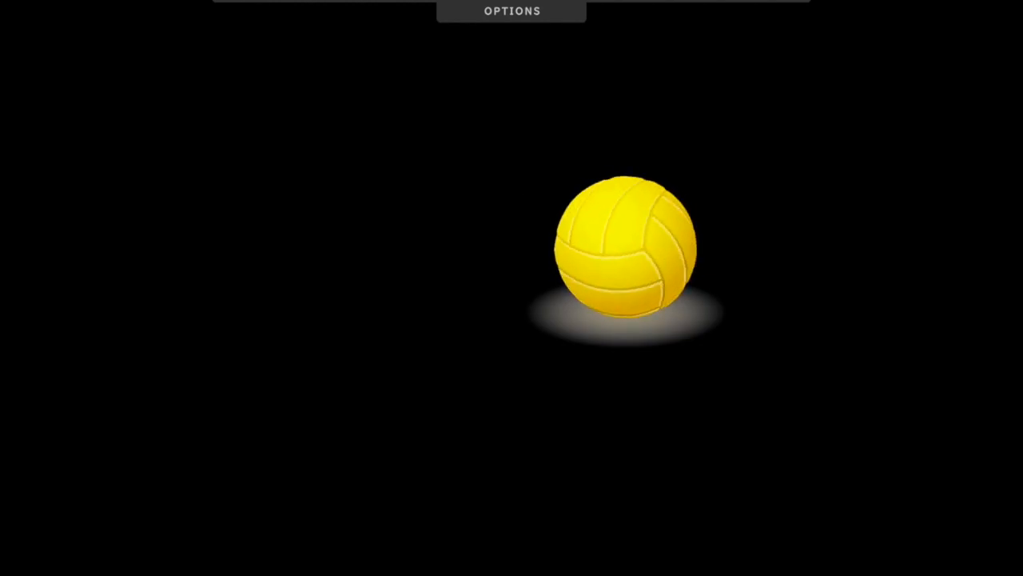
click(511, 11)
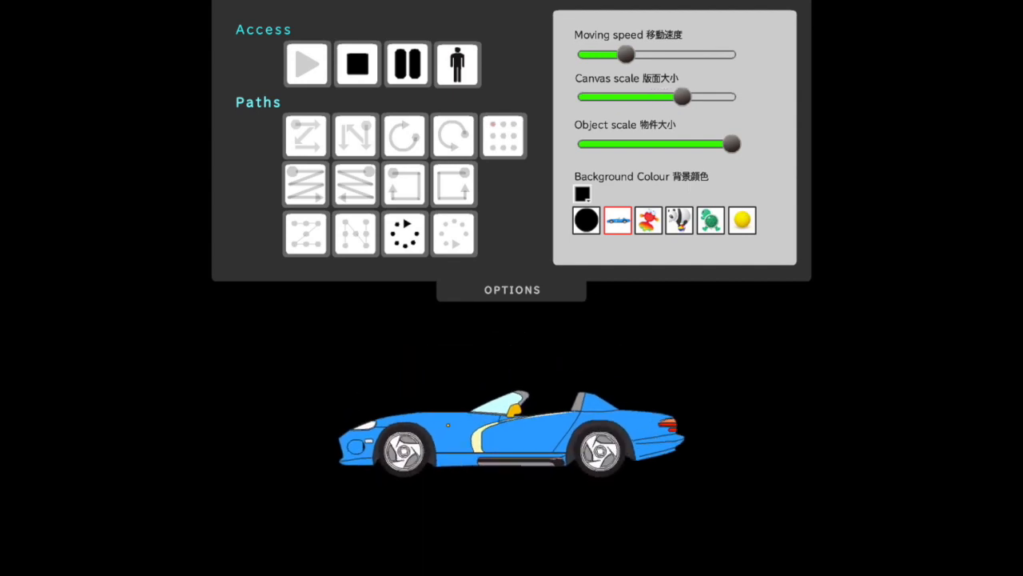
click(512, 289)
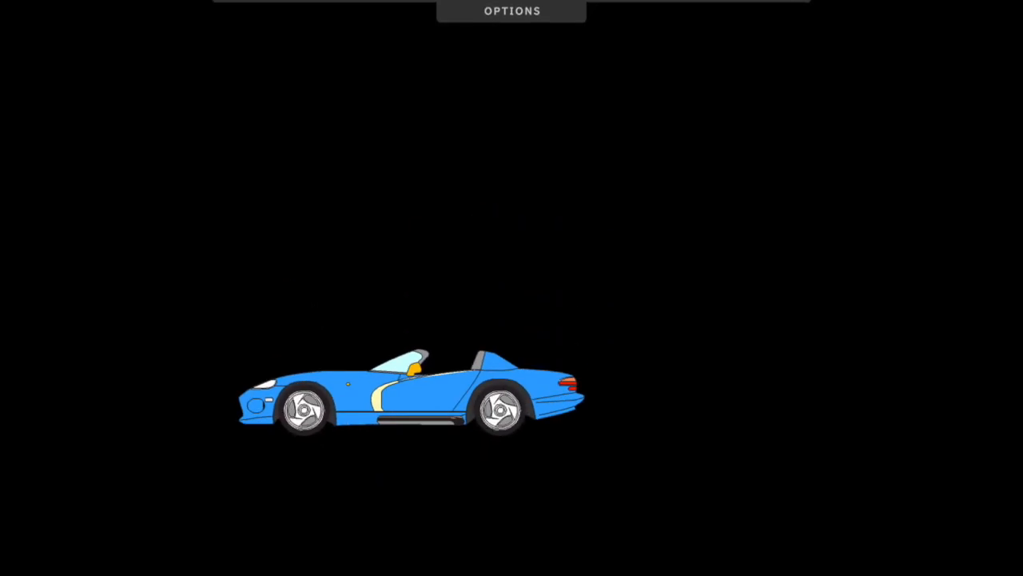